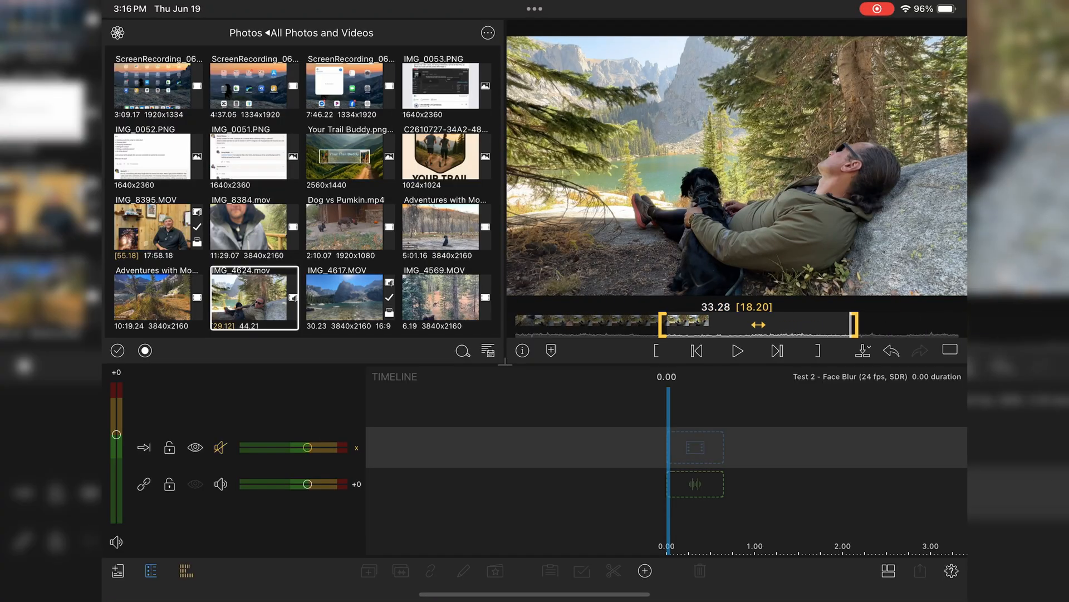
Trim IMG_4624.mov in the preview to a 2.19-second portion for the timeline
{"action": "left_click_drag", "start_coordinate": [852, 324], "coordinate": [680, 324]}
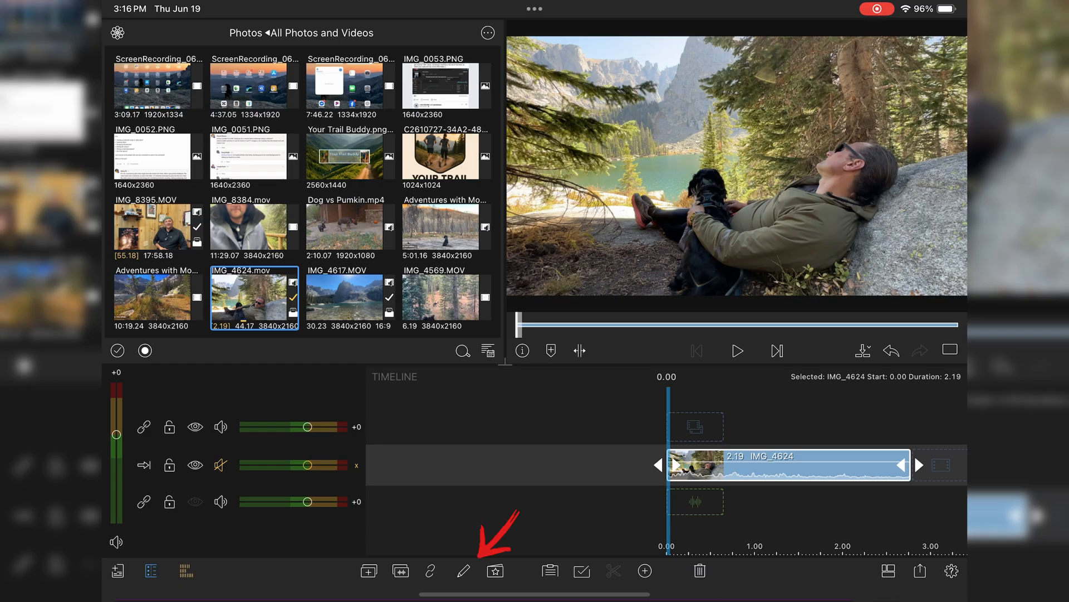
Edit the lake clip and switch to its Color & Effects presets
{"action": "left_click", "coordinate": [464, 569]}
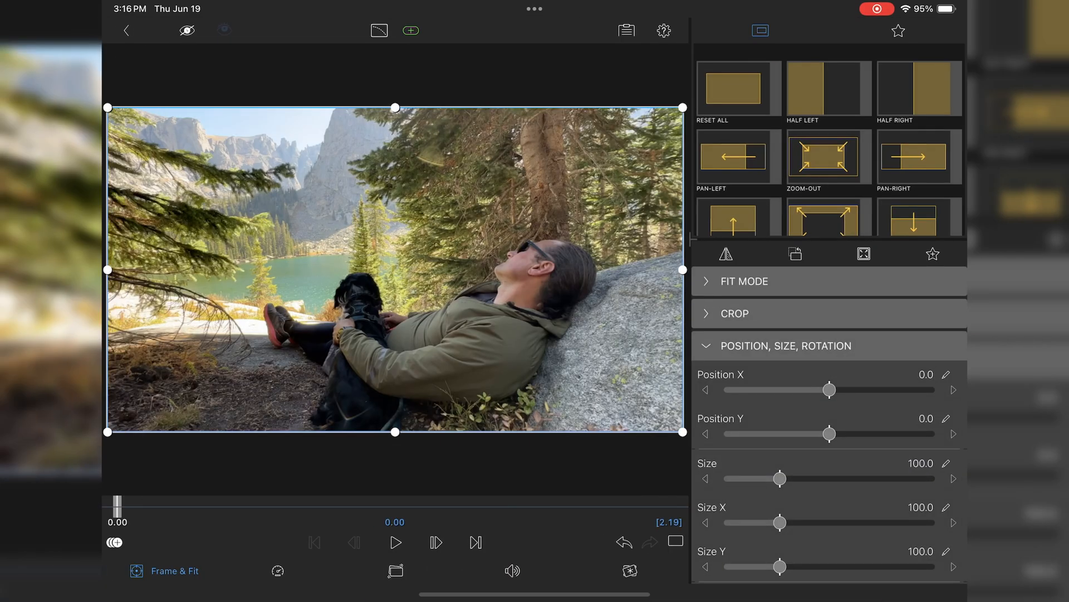
{"action": "left_click", "coordinate": [635, 571]}
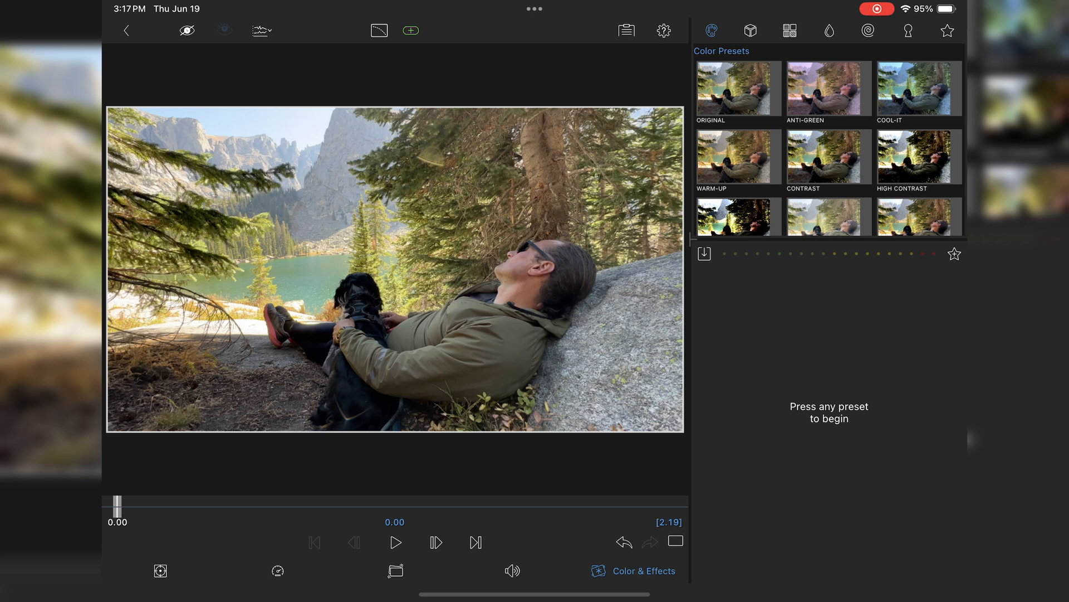
Apply the FiLMiC deLog V2 LUT, testing Blend and leaving it at 0.00
{"action": "left_click", "coordinate": [747, 29]}
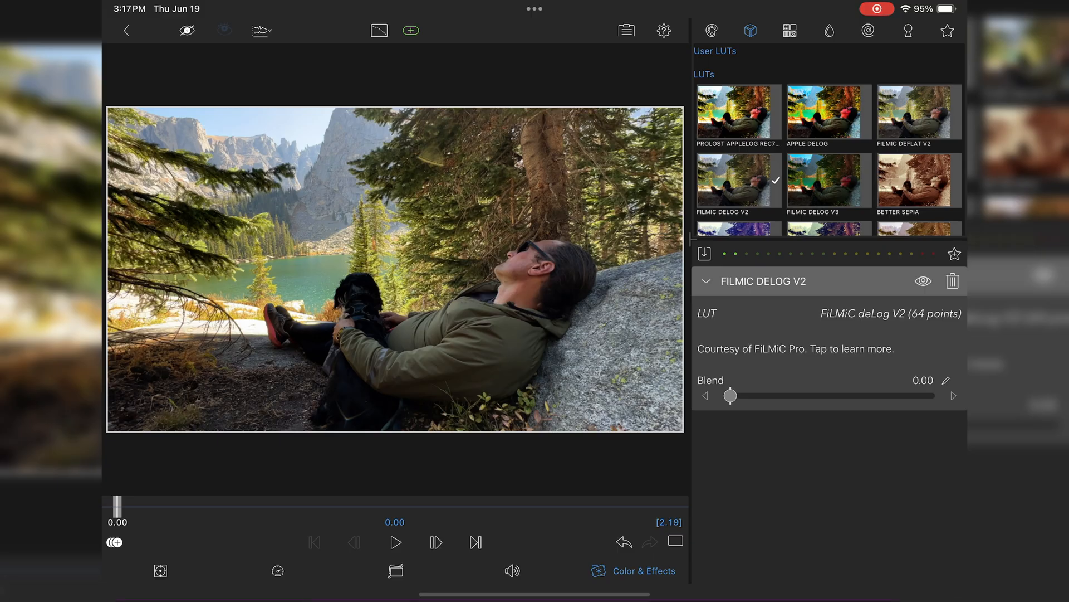
{"action": "left_click_drag", "start_coordinate": [731, 396], "coordinate": [764, 395]}
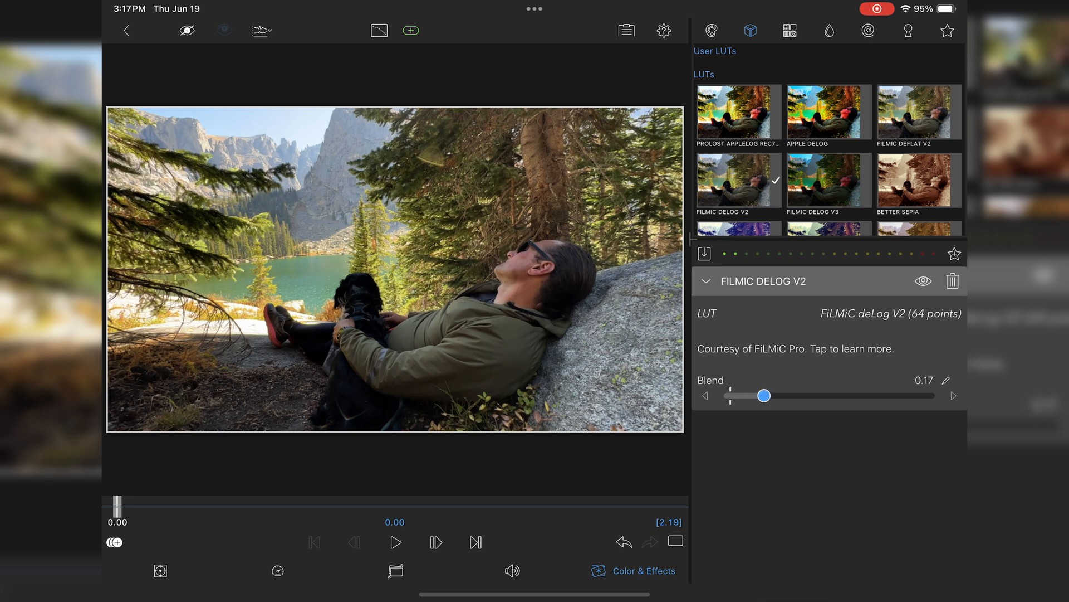
{"action": "left_click_drag", "start_coordinate": [764, 395], "coordinate": [822, 396]}
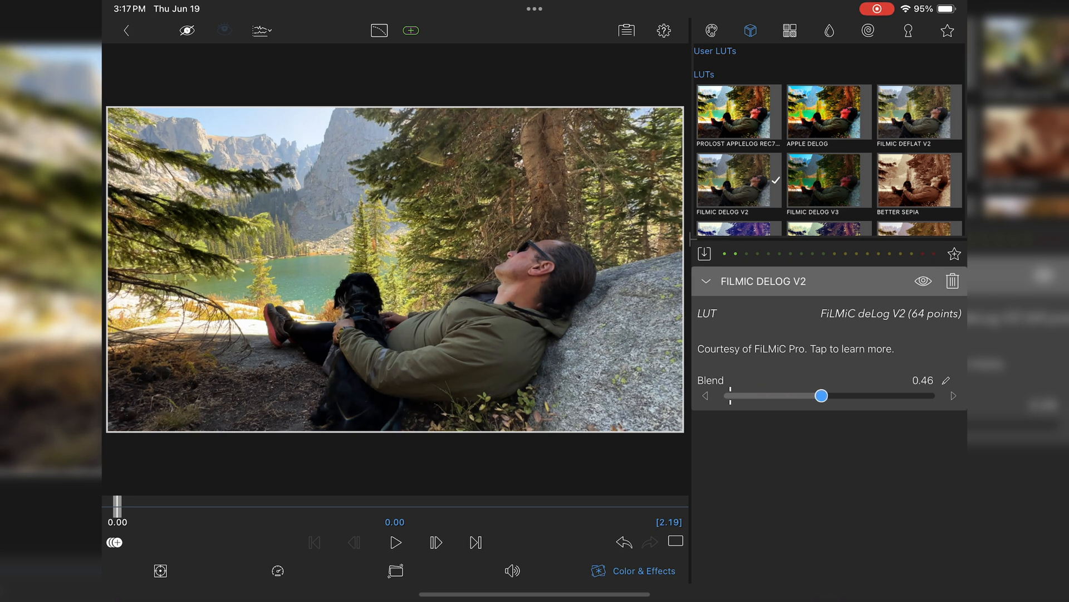
{"action": "left_click_drag", "start_coordinate": [821, 395], "coordinate": [729, 395]}
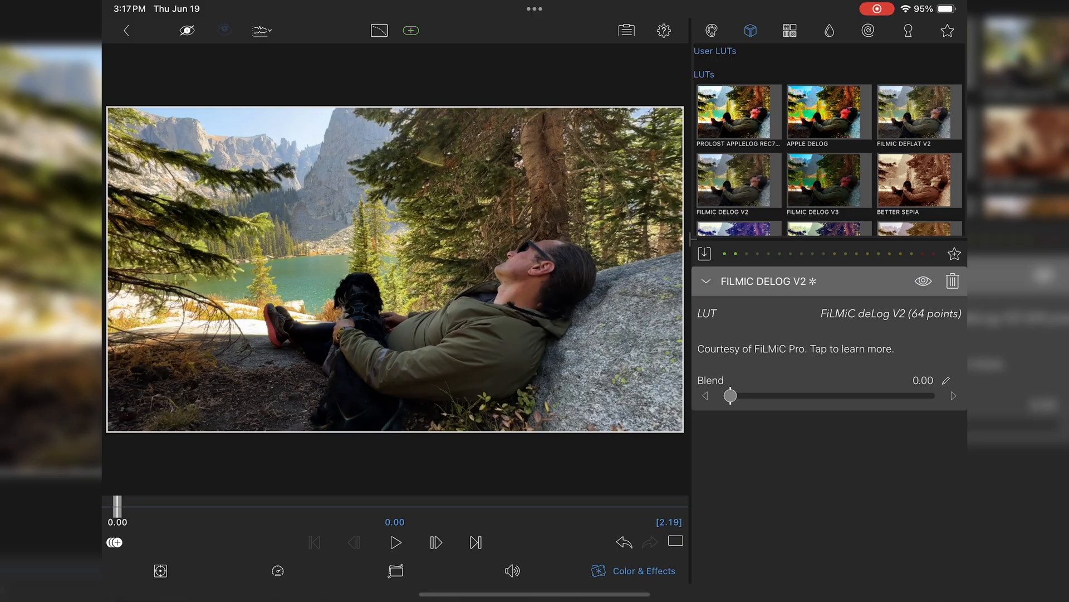
{"action": "left_click", "coordinate": [704, 281]}
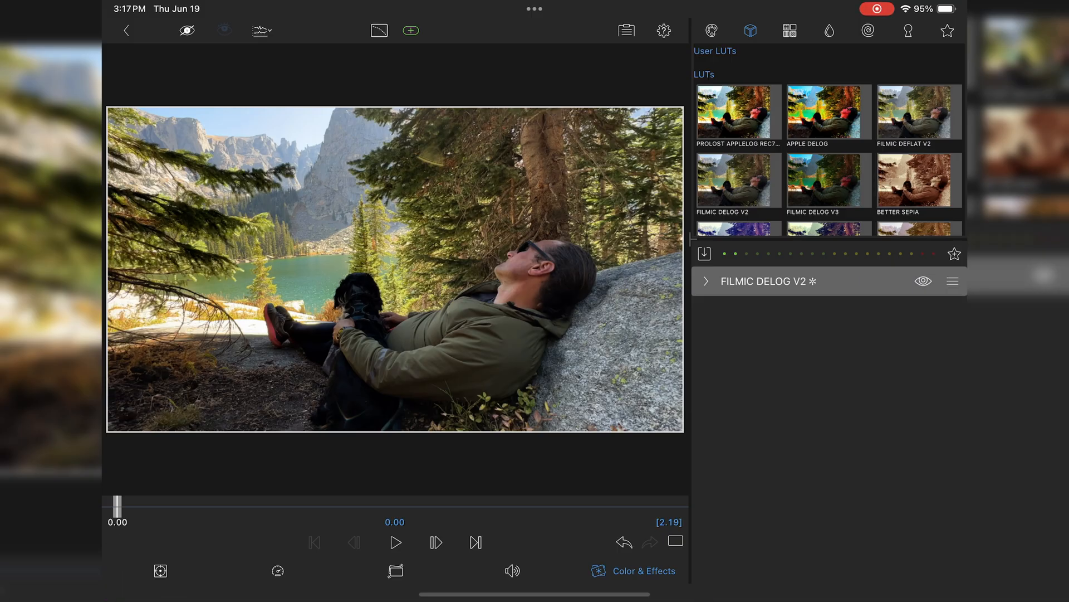
Add an ORIGINAL colour adjustment and lower Brightness to -0.12
{"action": "left_click", "coordinate": [713, 31]}
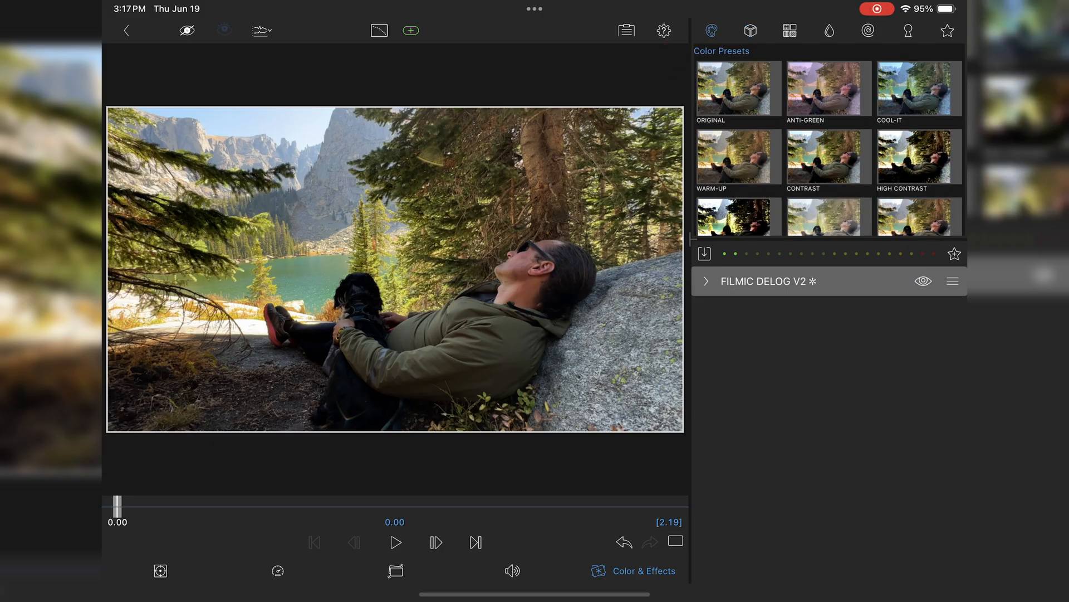
{"action": "left_click", "coordinate": [738, 88]}
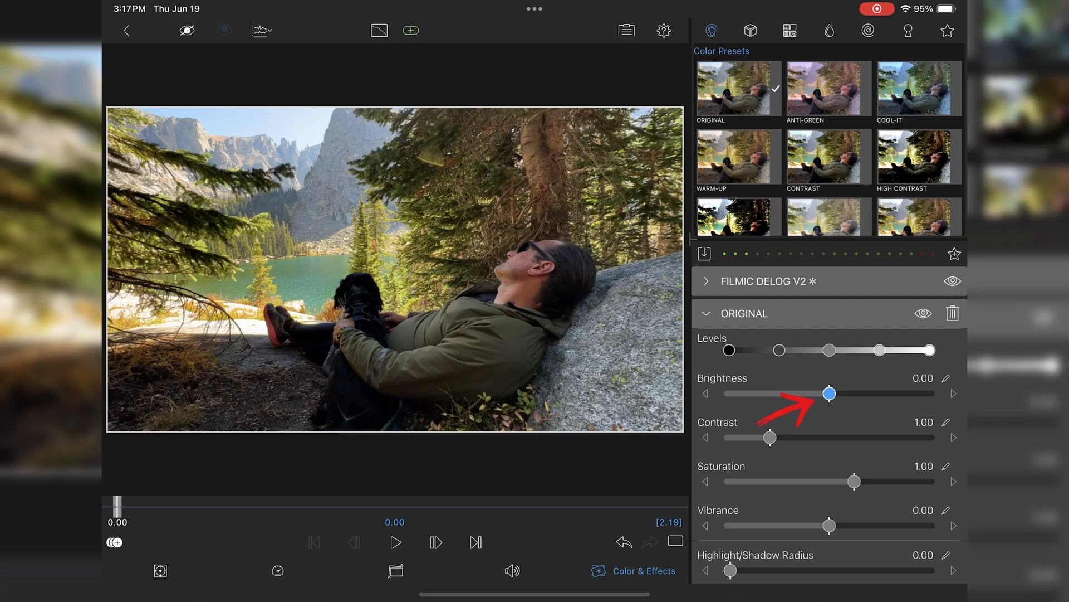
{"action": "left_click_drag", "start_coordinate": [829, 393], "coordinate": [818, 393]}
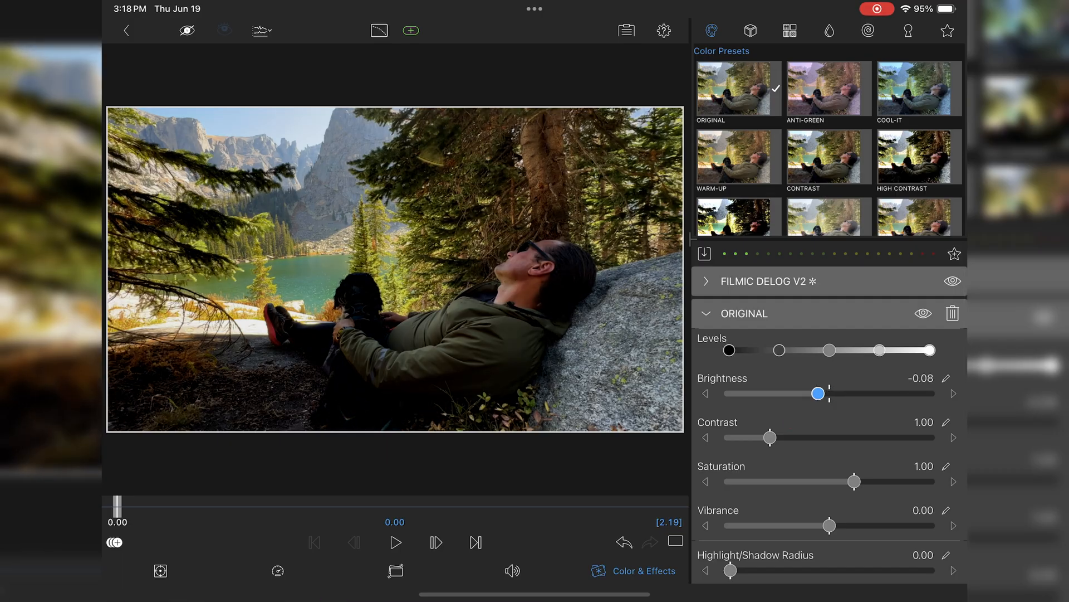
{"action": "left_click_drag", "start_coordinate": [819, 393], "coordinate": [815, 393]}
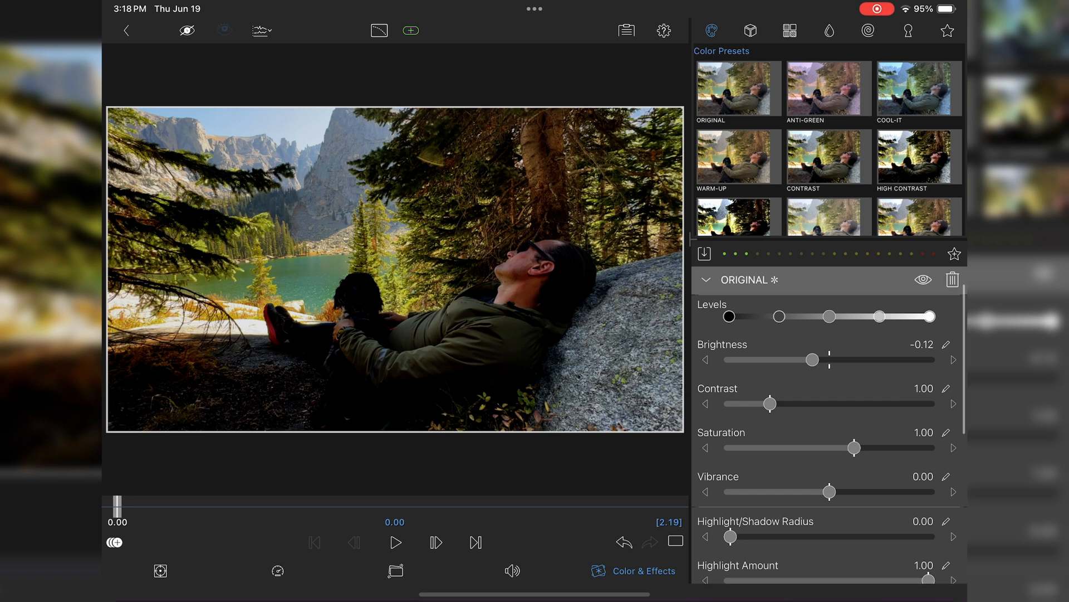
Experiment with Saturation and return it to 1.00
{"action": "scroll", "scroll_direction": "down", "scroll_amount": 3}
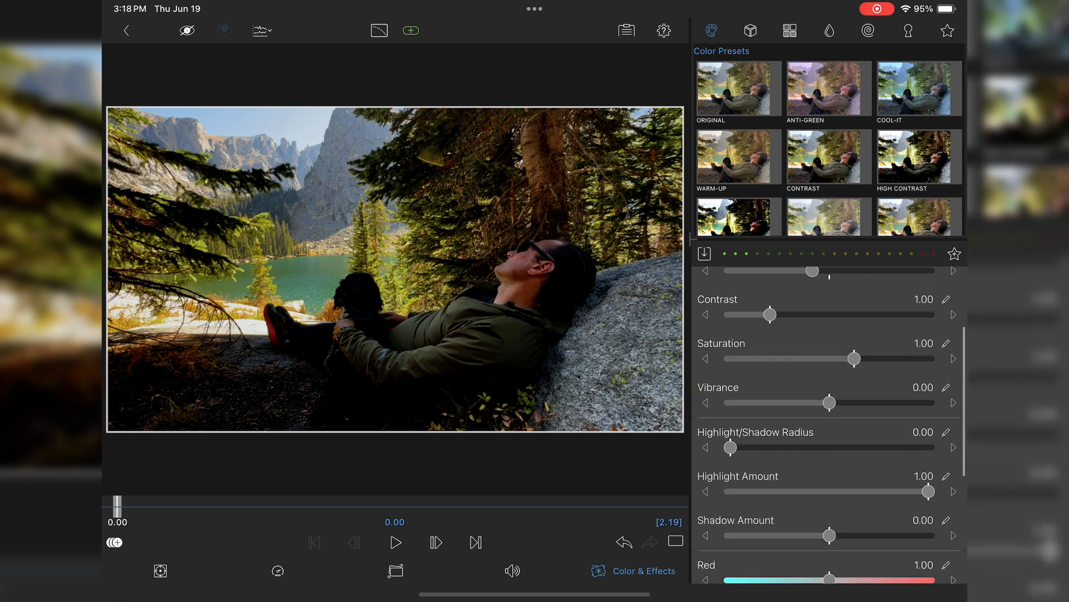
{"action": "left_click_drag", "start_coordinate": [853, 358], "coordinate": [859, 357]}
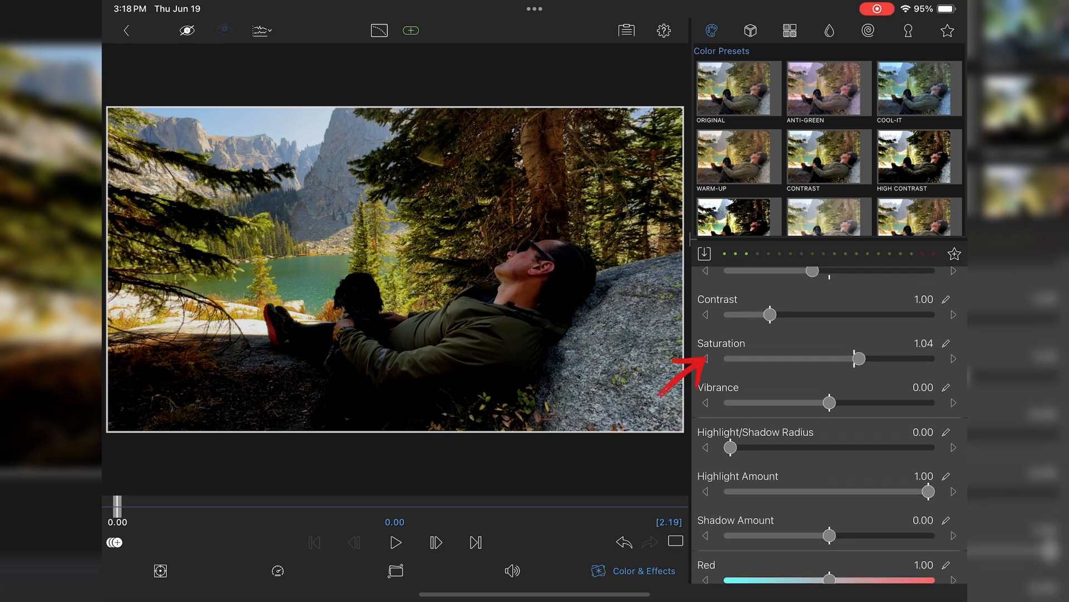
{"action": "scroll", "scroll_direction": "down", "scroll_amount": 3}
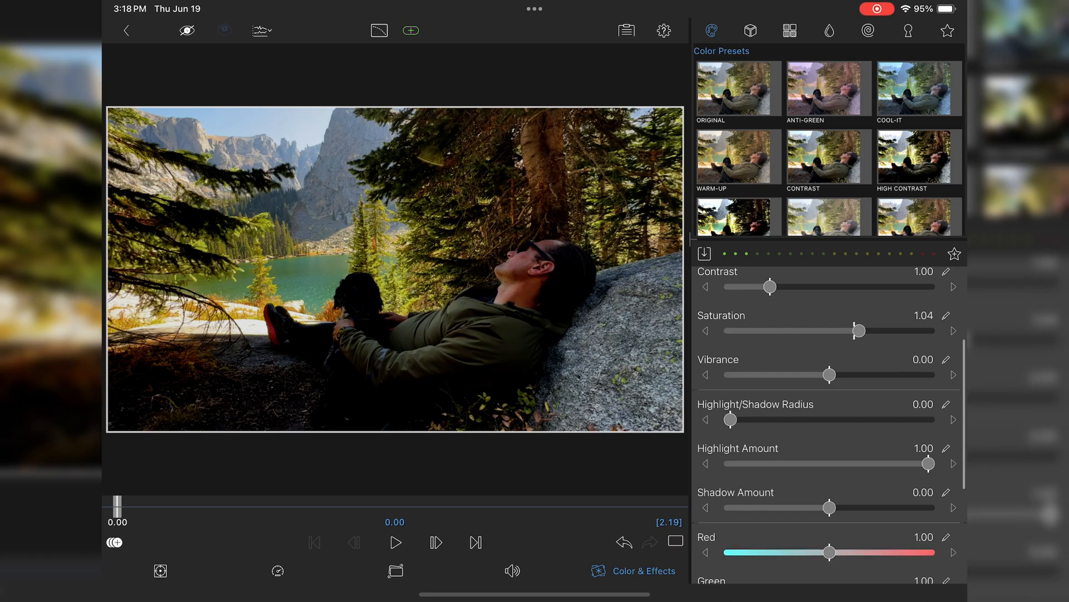
{"action": "left_click_drag", "start_coordinate": [858, 331], "coordinate": [849, 331]}
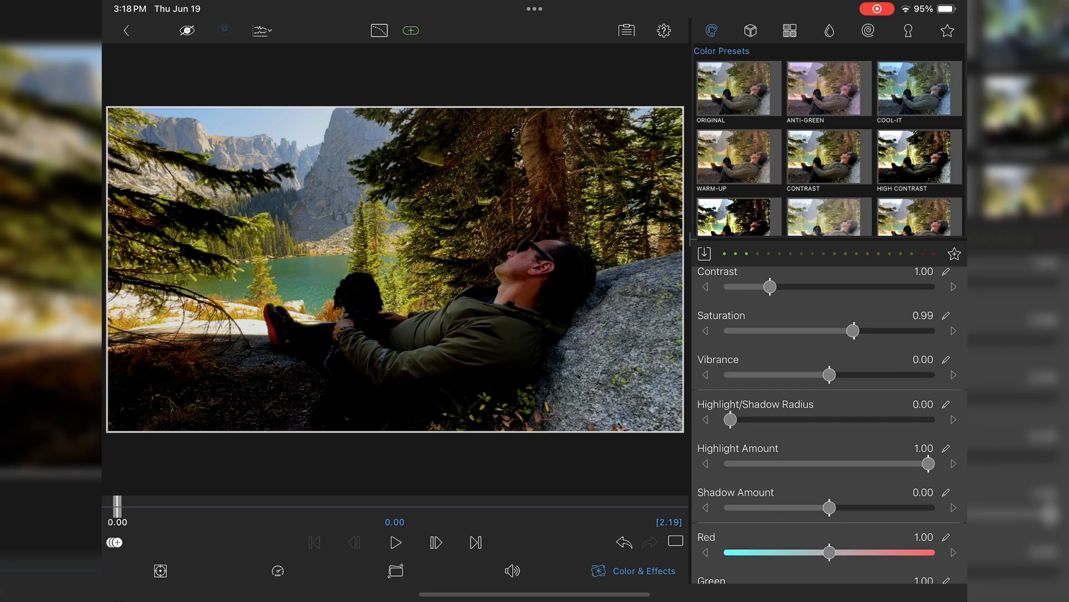
{"action": "left_click_drag", "start_coordinate": [857, 331], "coordinate": [850, 331]}
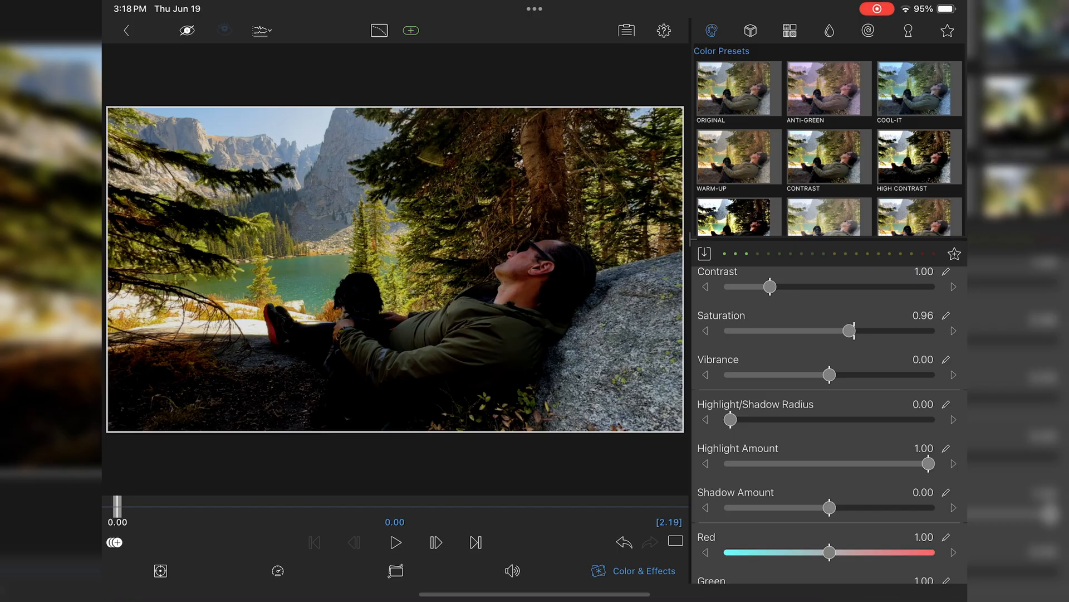
{"action": "left_click_drag", "start_coordinate": [849, 331], "coordinate": [856, 331]}
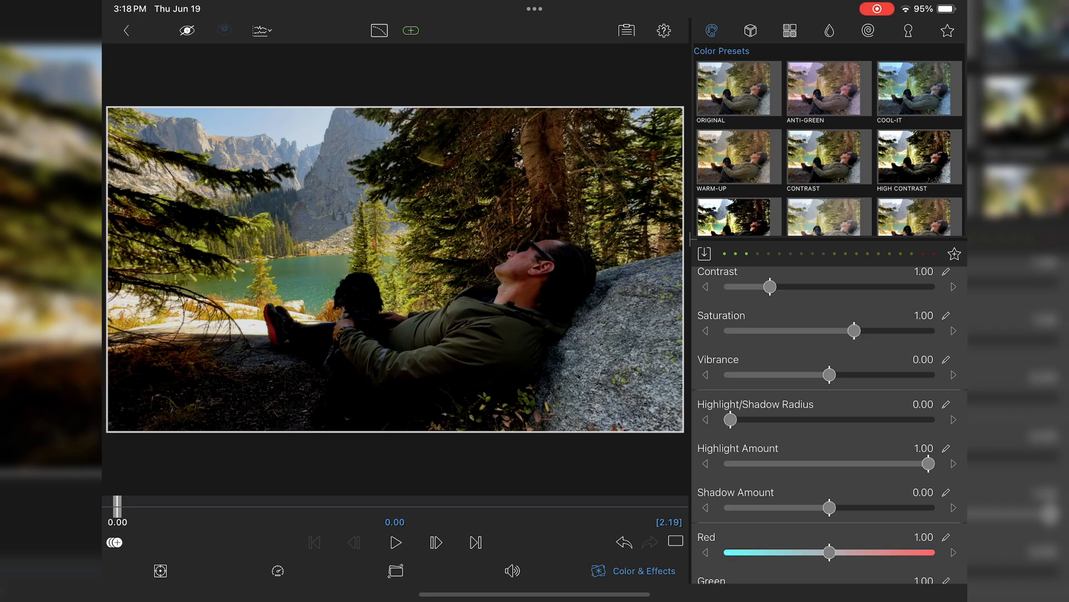
Raise Shadow Amount to 0.40 after trying lower values
{"action": "scroll", "scroll_direction": "down", "scroll_amount": 3}
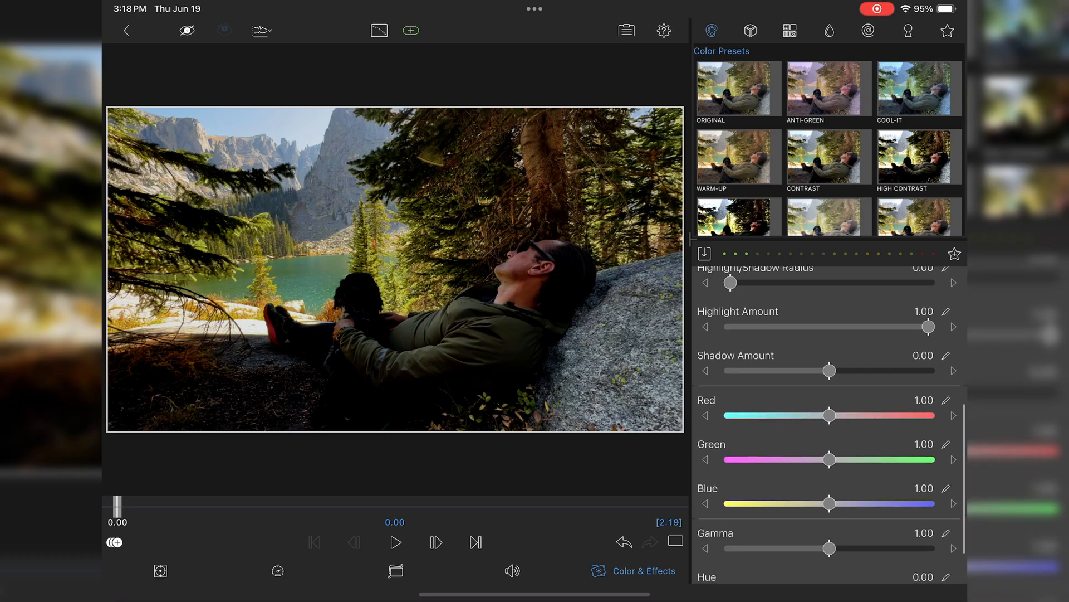
{"action": "left_click_drag", "start_coordinate": [829, 370], "coordinate": [753, 370]}
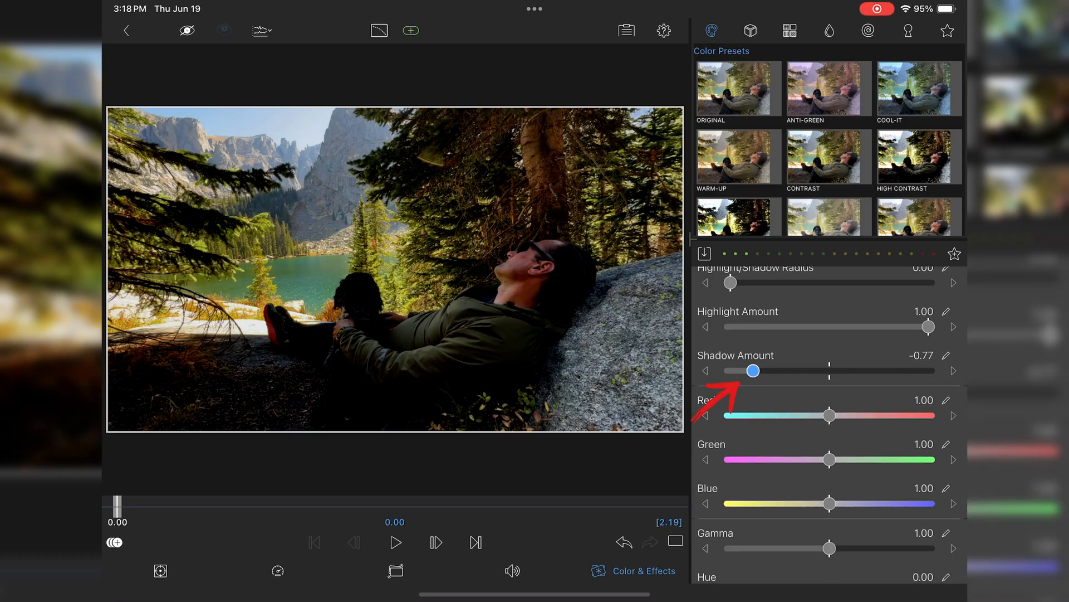
{"action": "left_click_drag", "start_coordinate": [752, 370], "coordinate": [875, 370]}
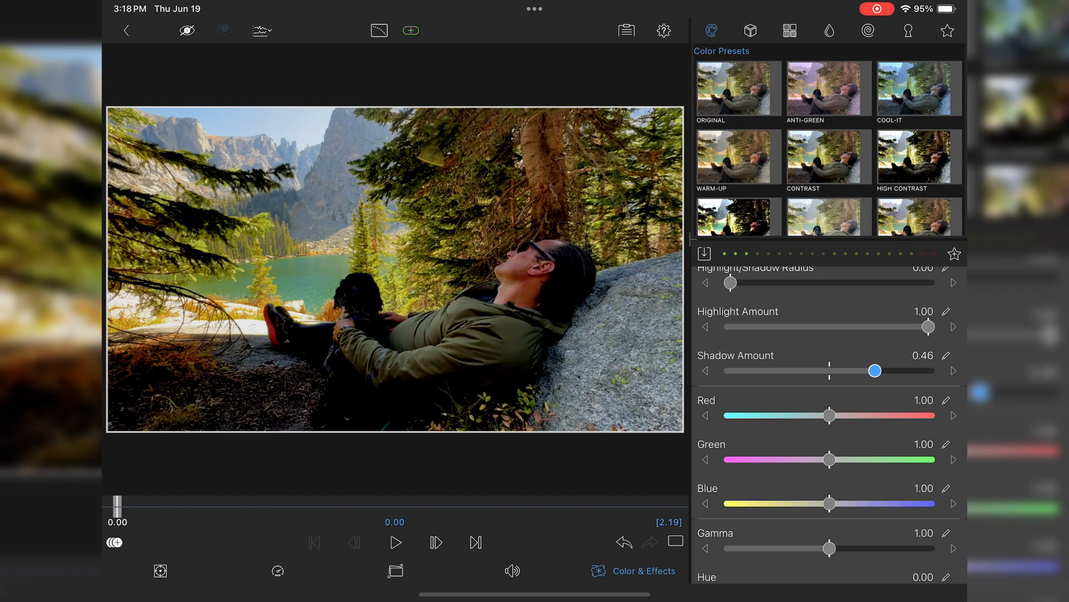
{"action": "left_click_drag", "start_coordinate": [876, 369], "coordinate": [870, 370]}
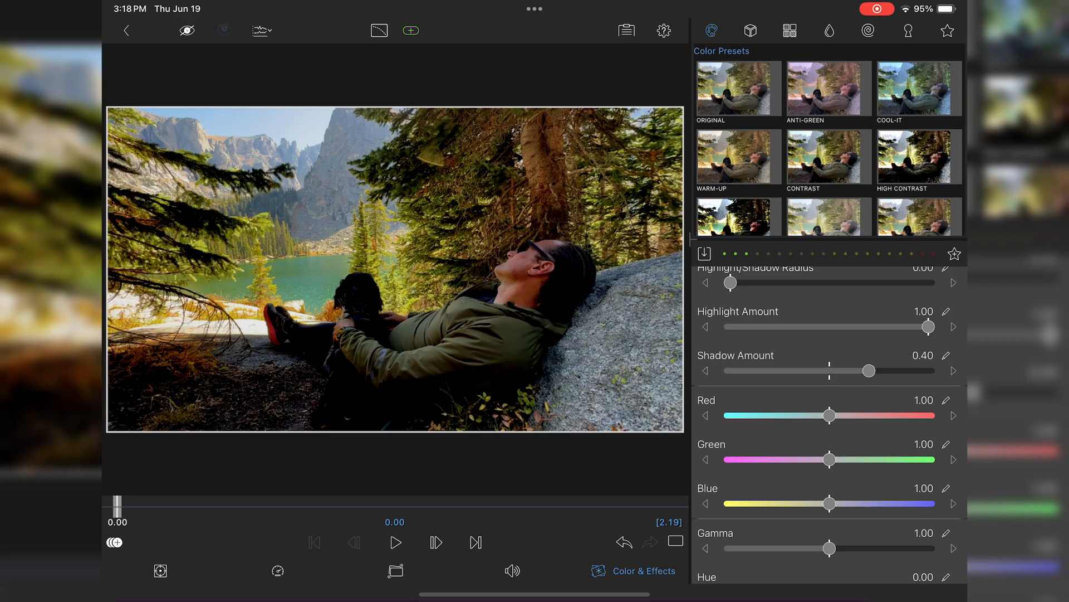
Lower Gamma to 0.90 to darken the midtones
{"action": "scroll", "scroll_direction": "down", "scroll_amount": 3}
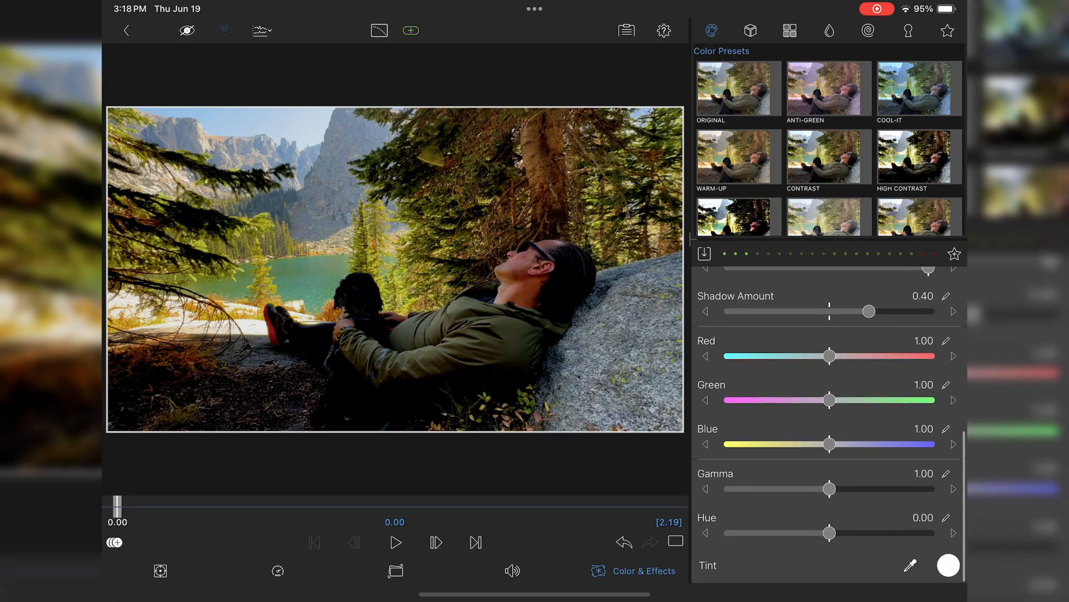
{"action": "left_click_drag", "start_coordinate": [830, 488], "coordinate": [819, 488]}
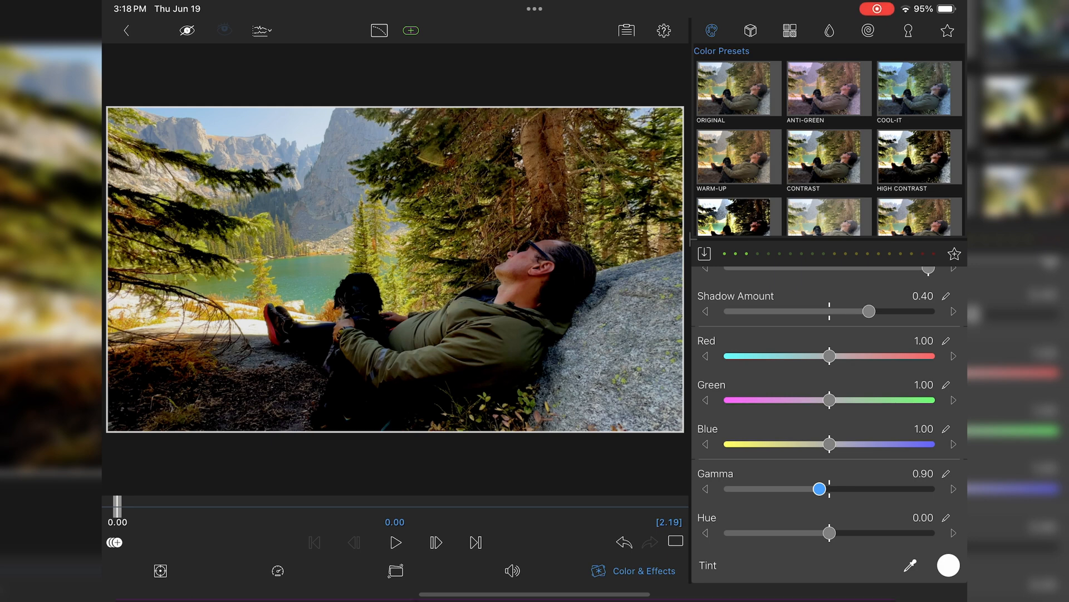
{"action": "left_click_drag", "start_coordinate": [819, 488], "coordinate": [830, 488]}
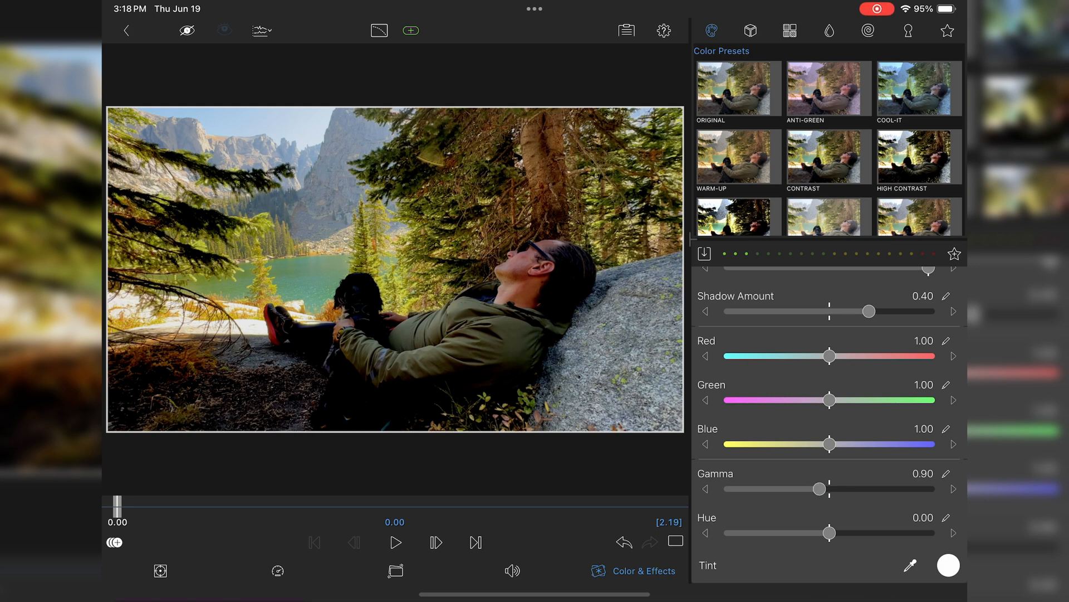